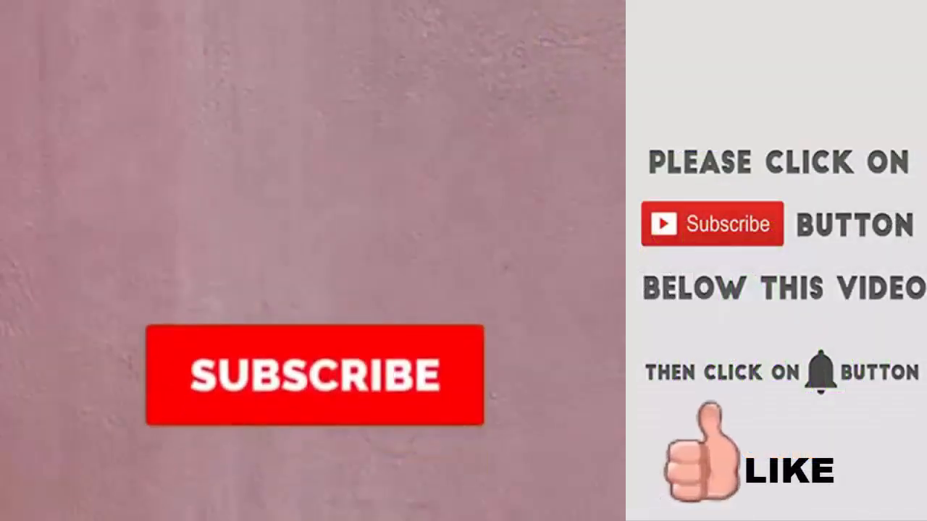
- Bring the freshly launched CorelDRAW X7 welcome screen into focus
left_click(311, 375)
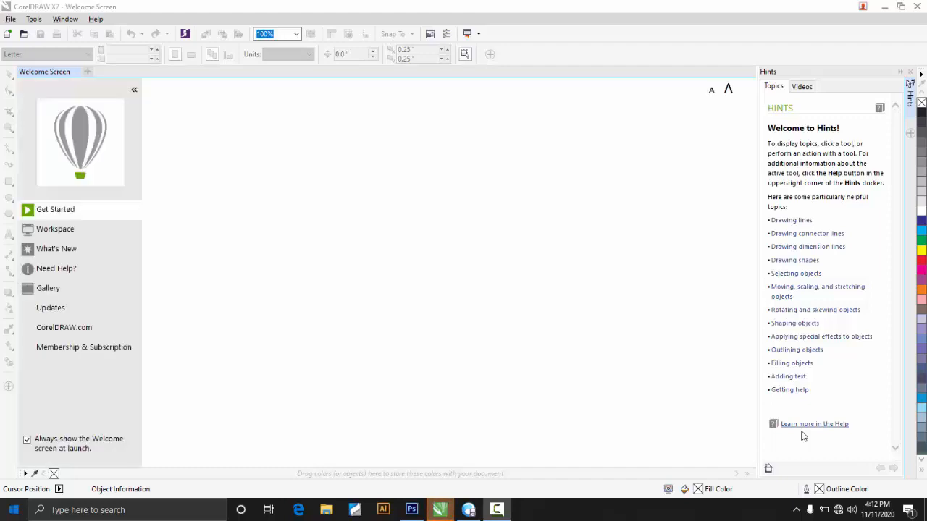
left_click(55, 209)
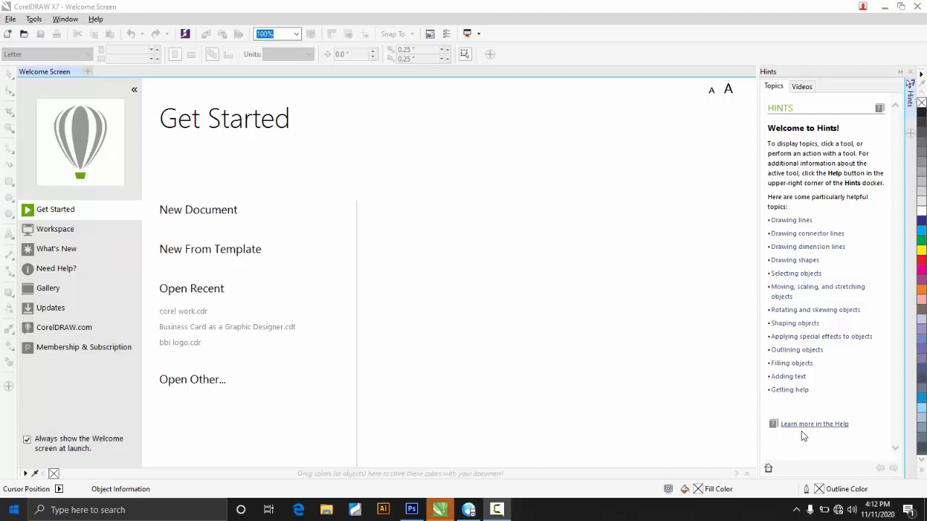
mouse_move(752, 328)
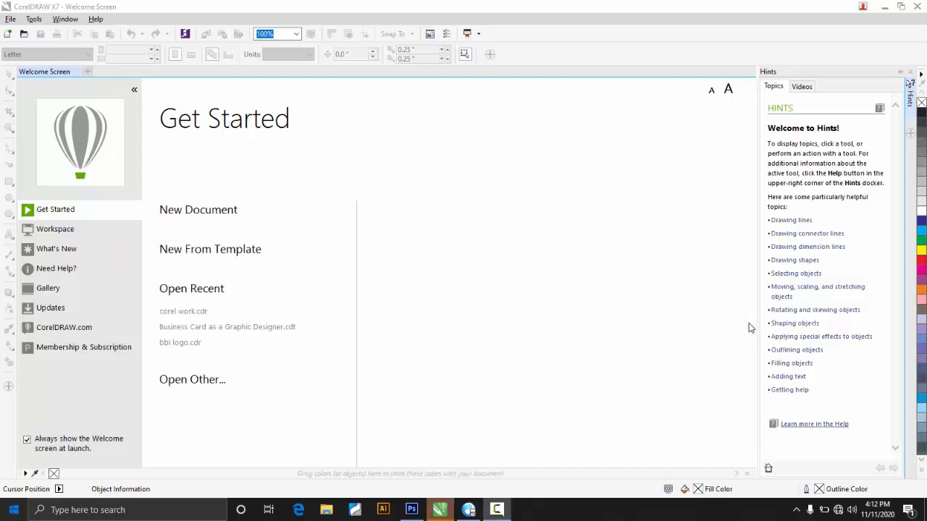
mouse_move(733, 313)
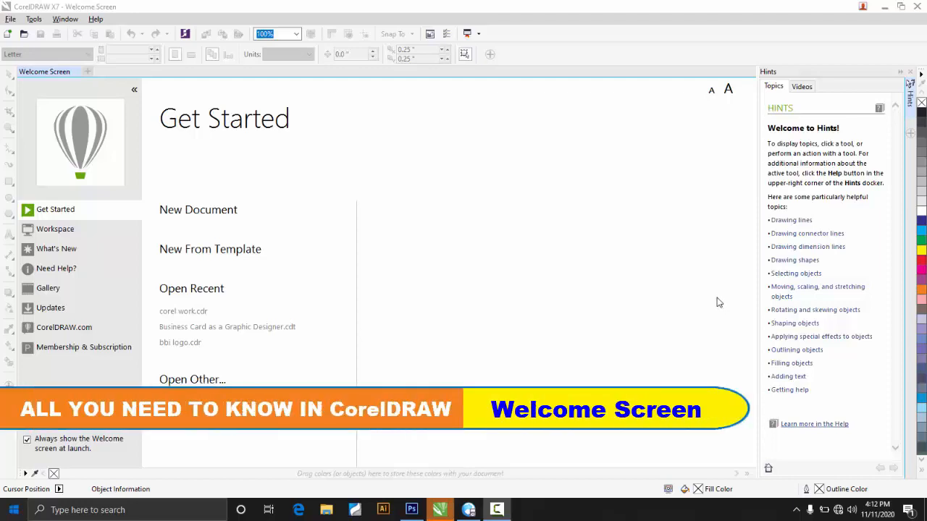
mouse_move(698, 292)
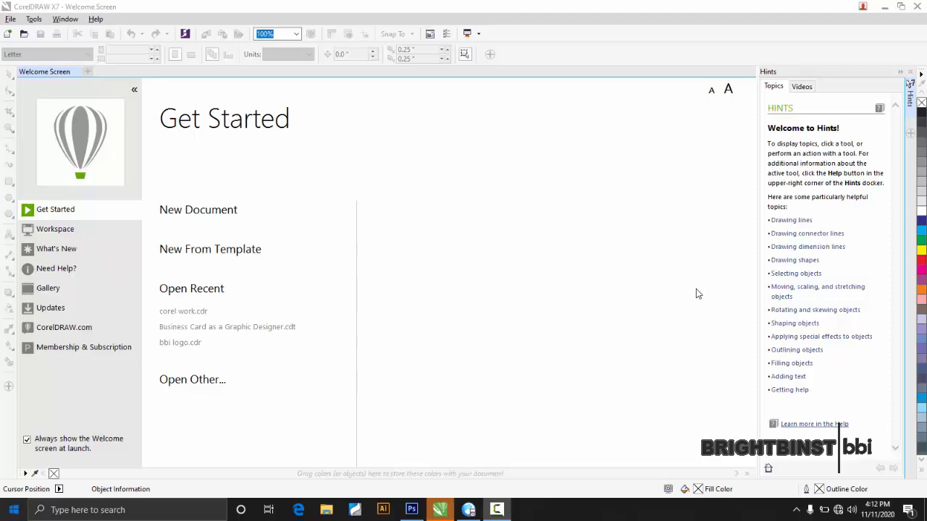
mouse_move(646, 294)
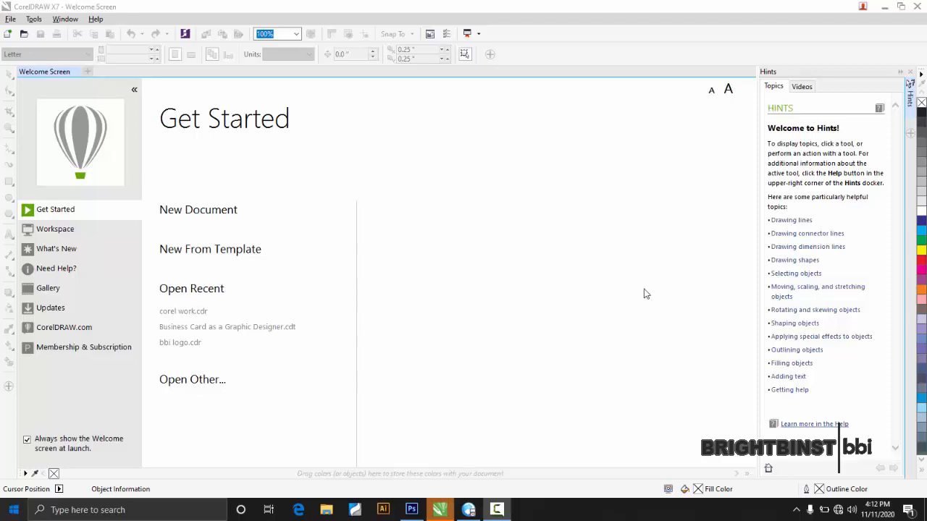
mouse_move(377, 163)
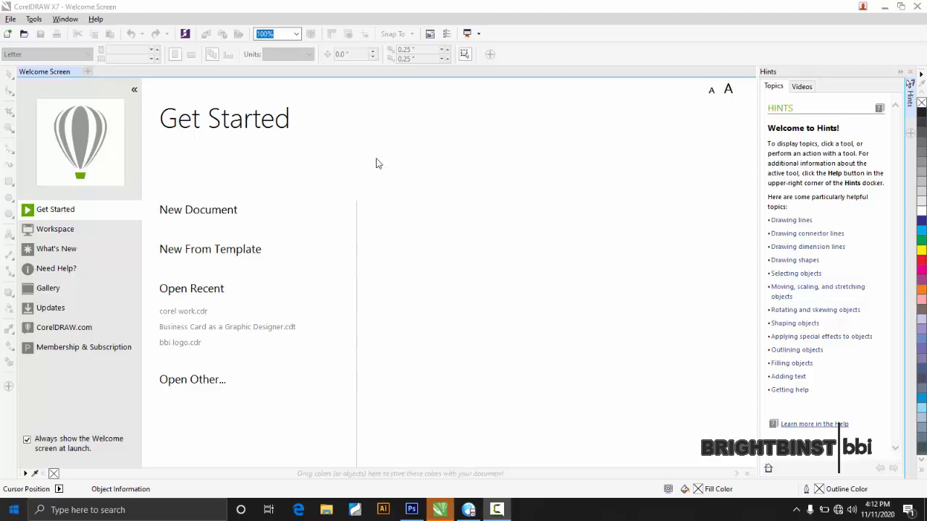
mouse_move(81, 80)
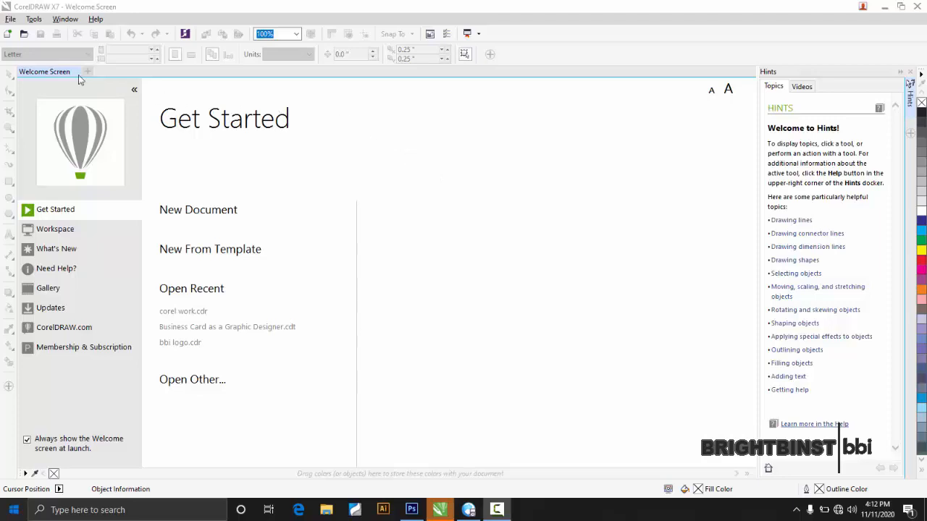
mouse_move(44, 71)
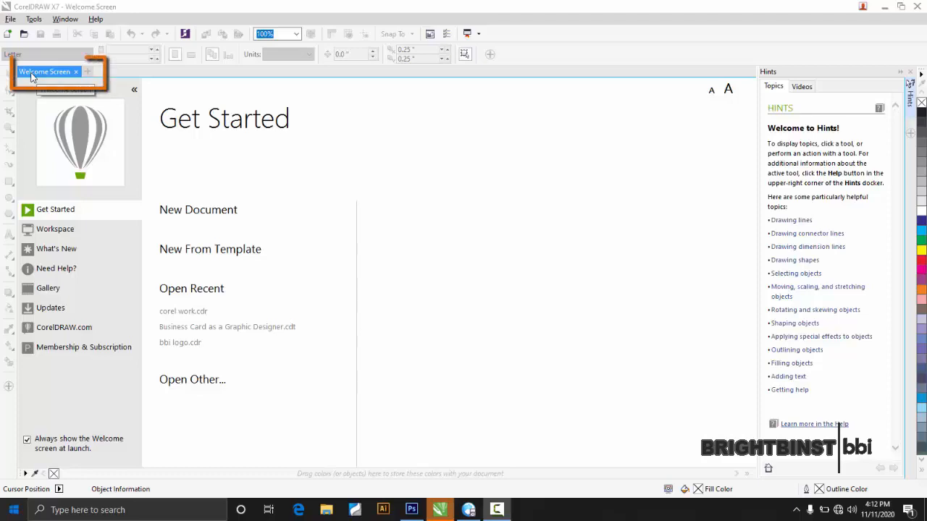
mouse_move(63, 79)
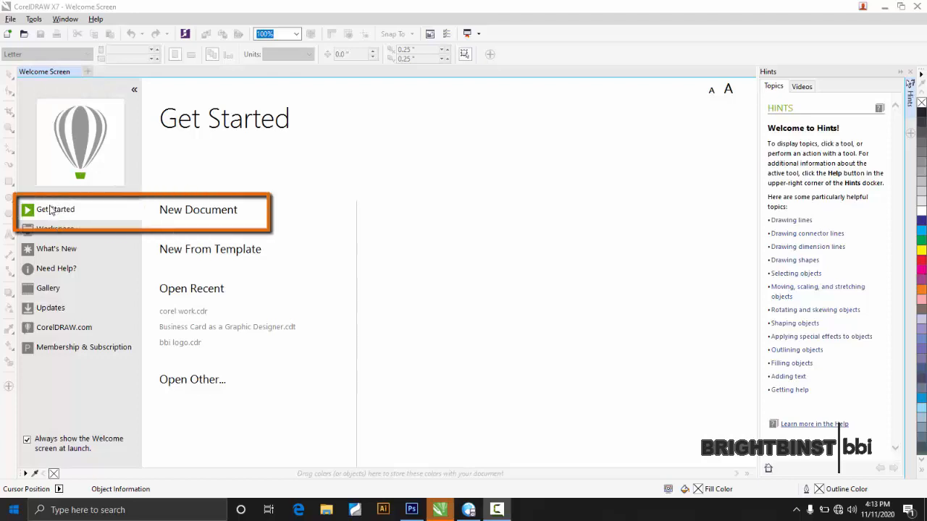
mouse_move(197, 214)
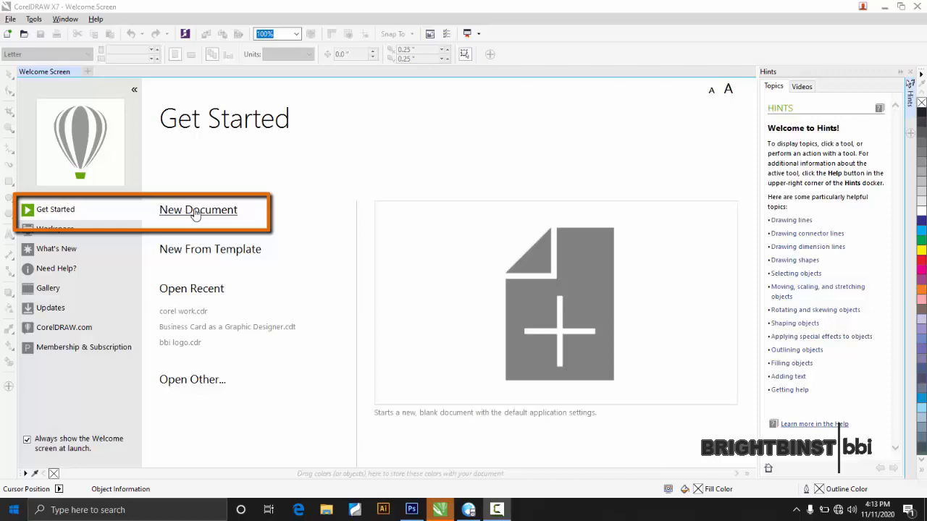
mouse_move(194, 270)
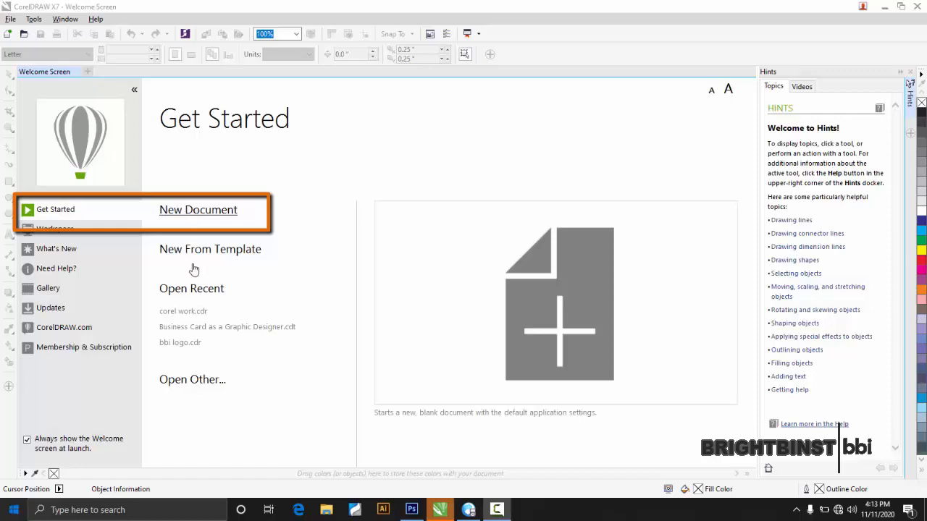
left_click(197, 208)
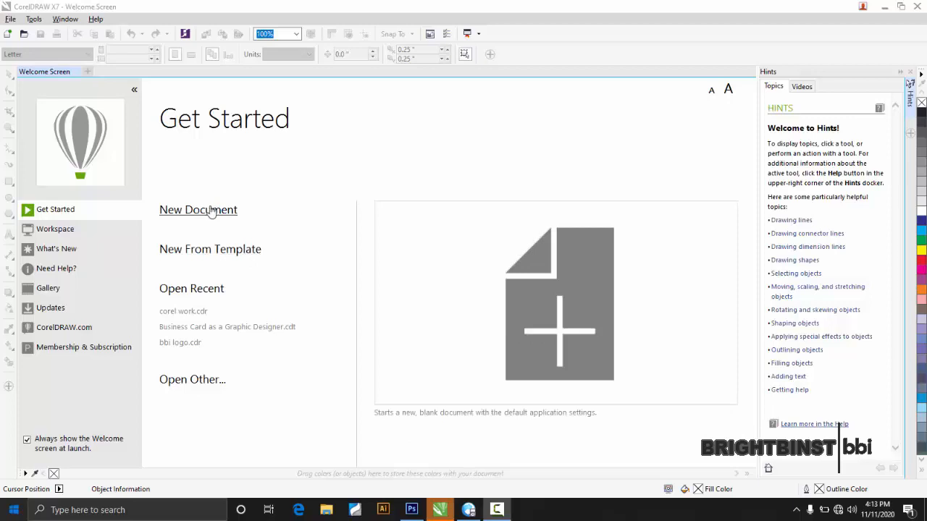
- Start a new document from the welcome screen and name it 'Intro'
left_click(196, 209)
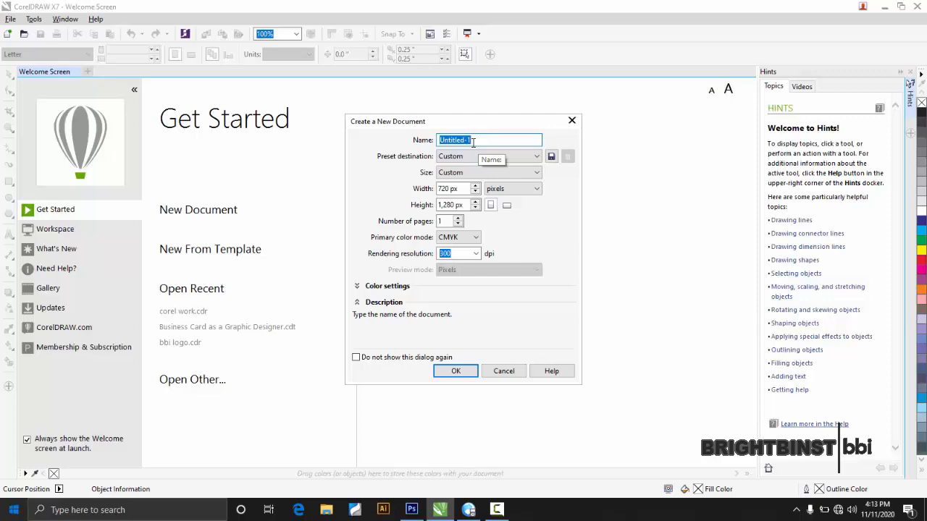
type("Into")
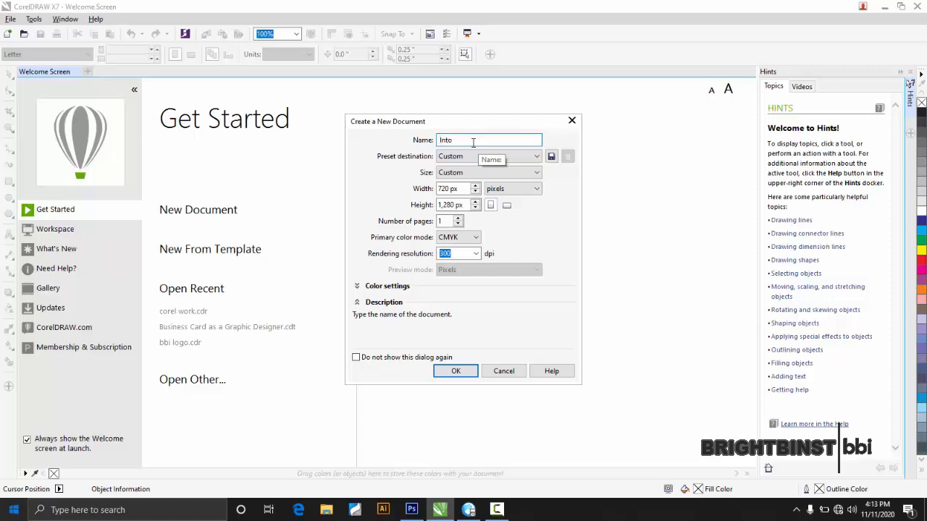
type("r")
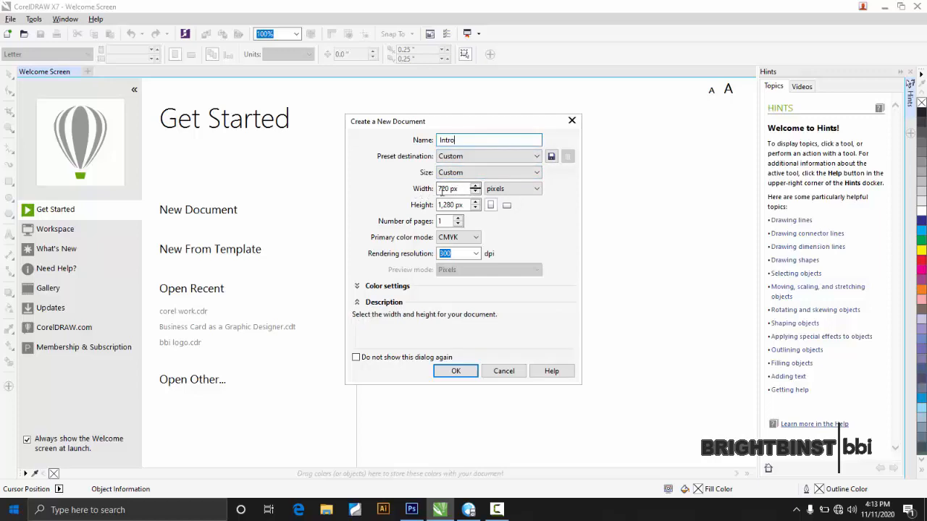
mouse_move(514, 188)
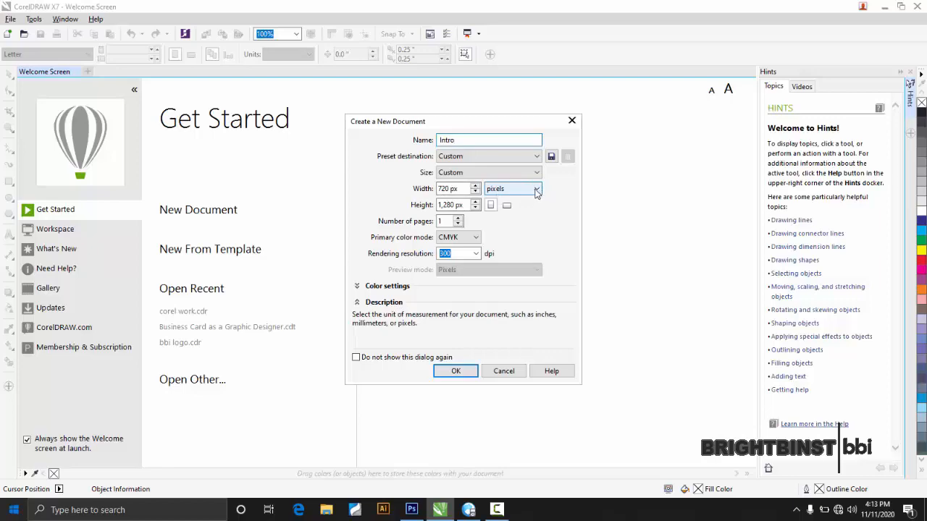
- Set the new document's units to inches so the size reads 2.4 by 4.267
left_click(530, 189)
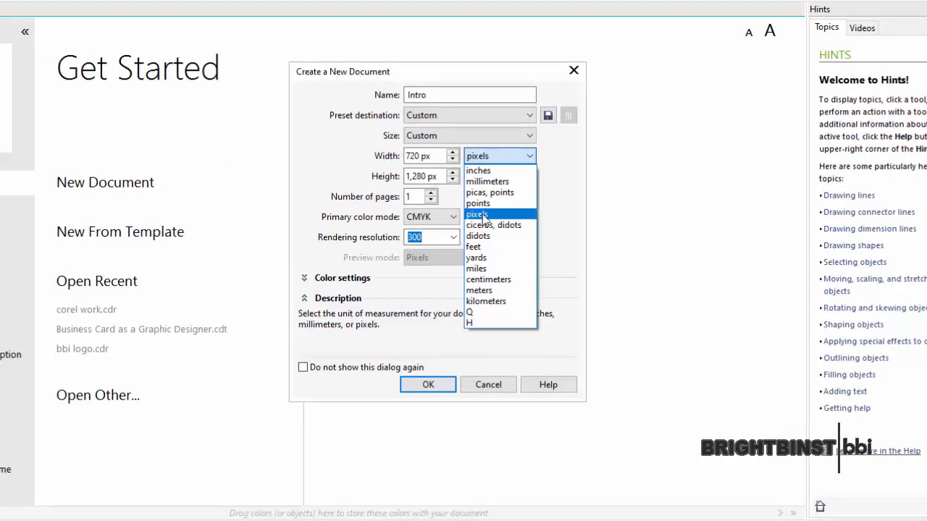
left_click(478, 170)
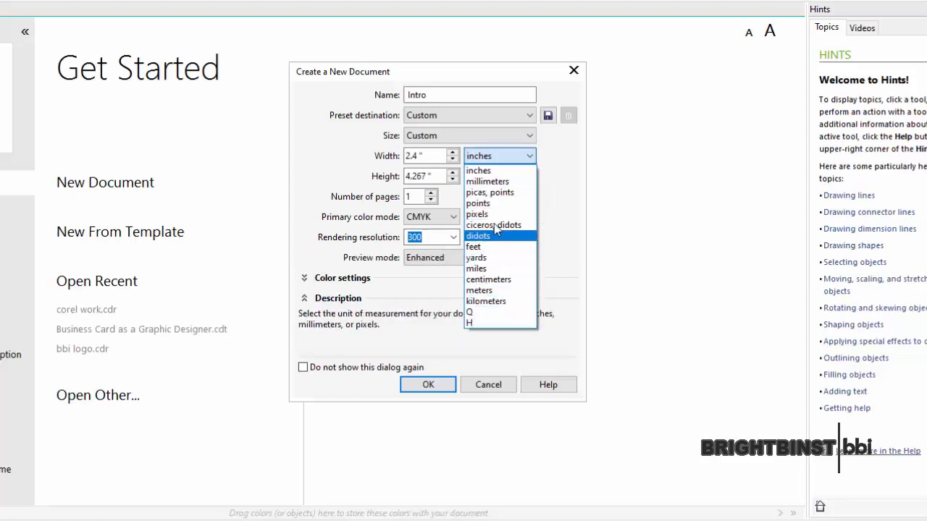
mouse_move(486, 181)
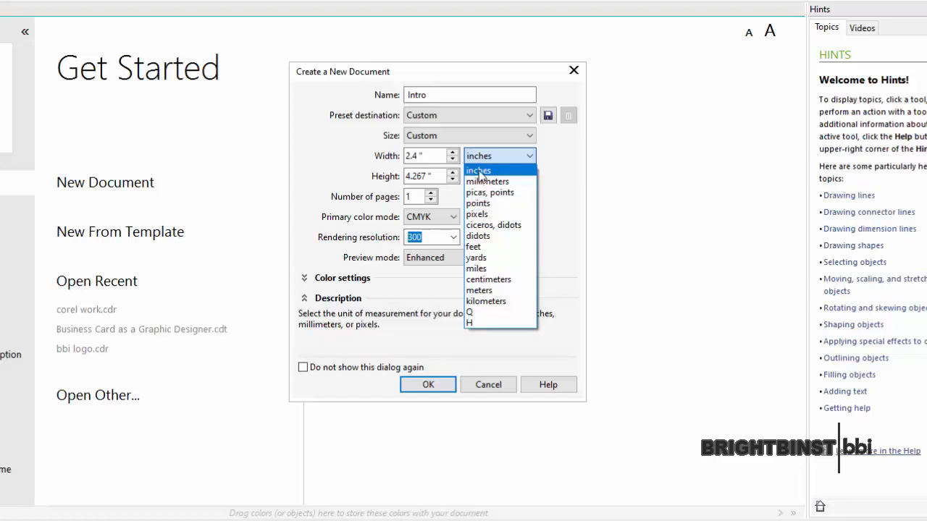
left_click(478, 171)
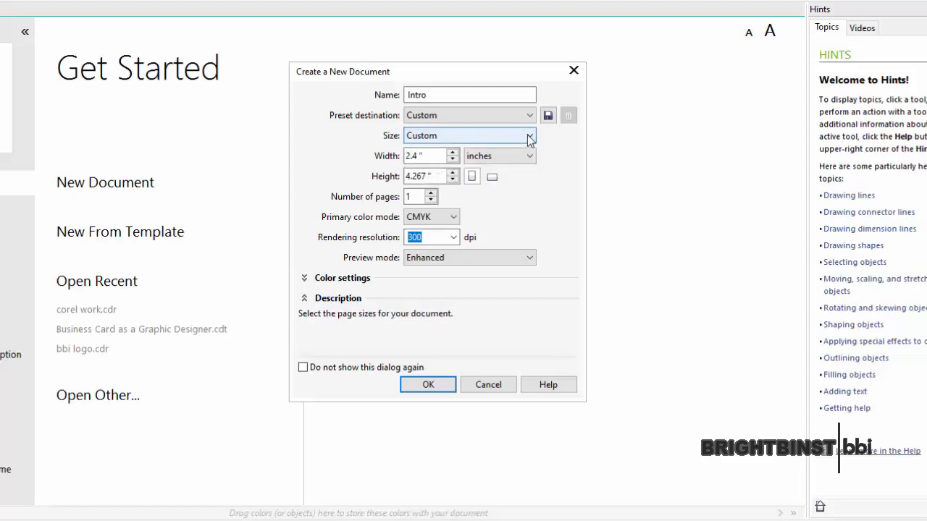
mouse_move(504, 145)
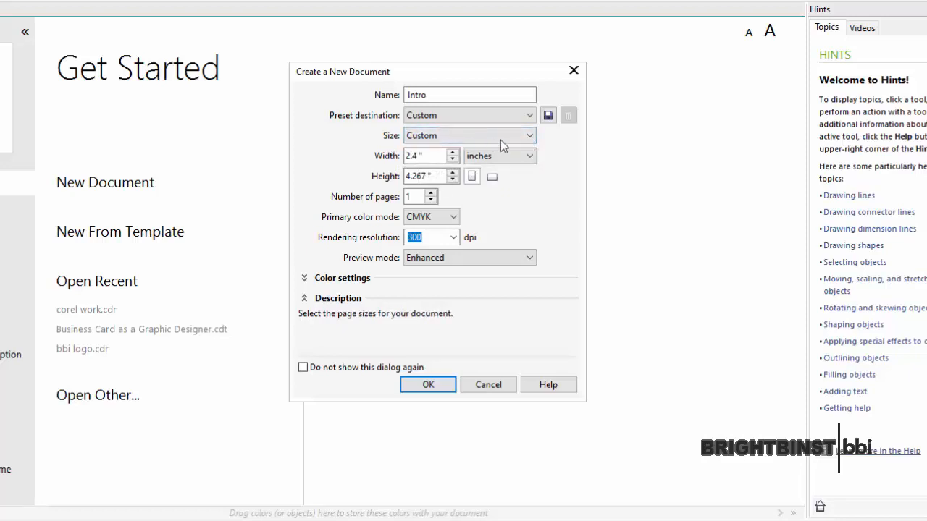
- Browse the preset page-size list down to the A0–A6 entries with A4 in view
left_click(529, 136)
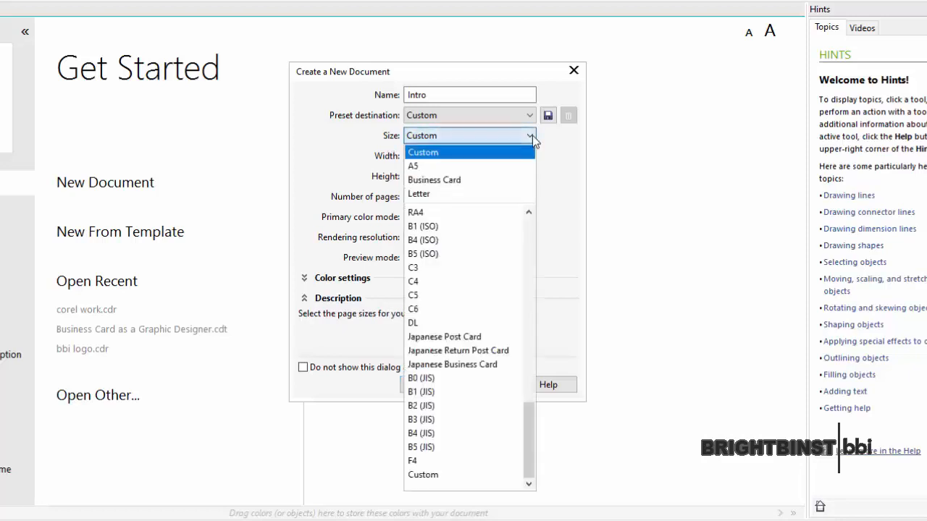
mouse_move(419, 165)
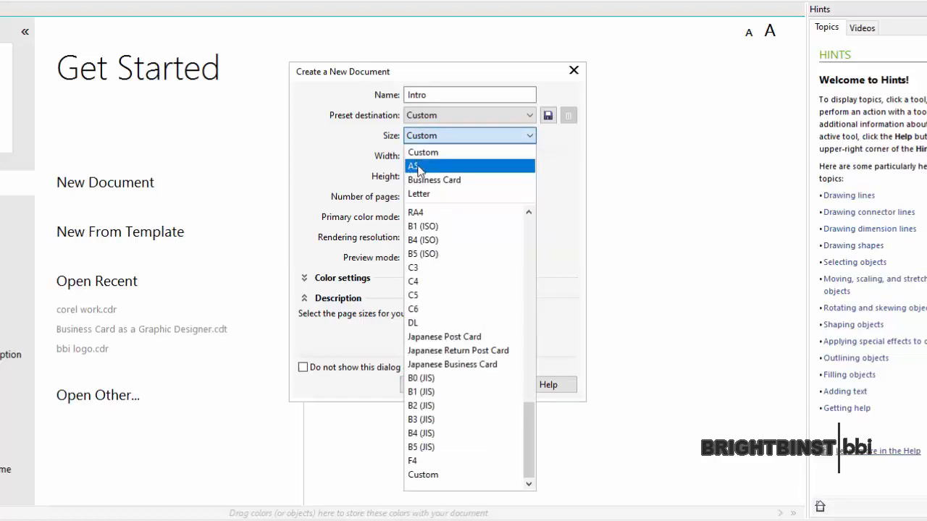
mouse_move(420, 391)
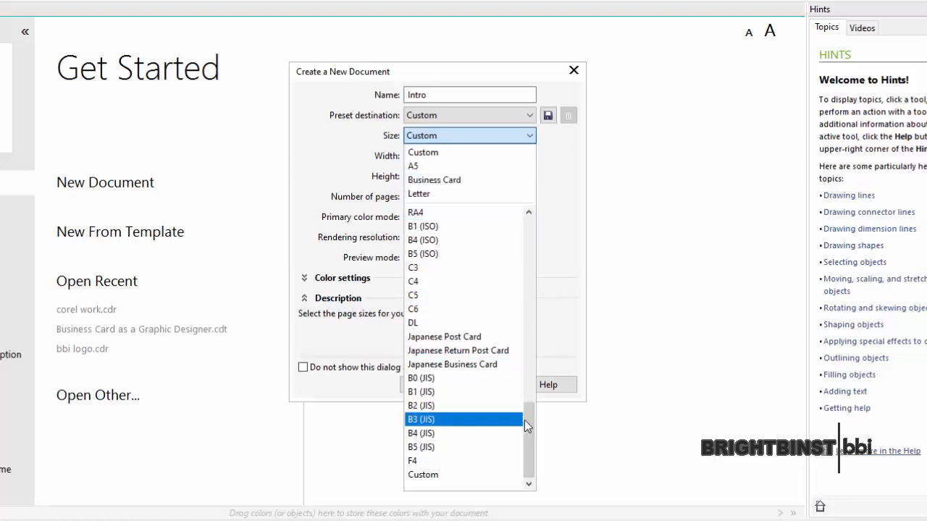
scroll("down", 3)
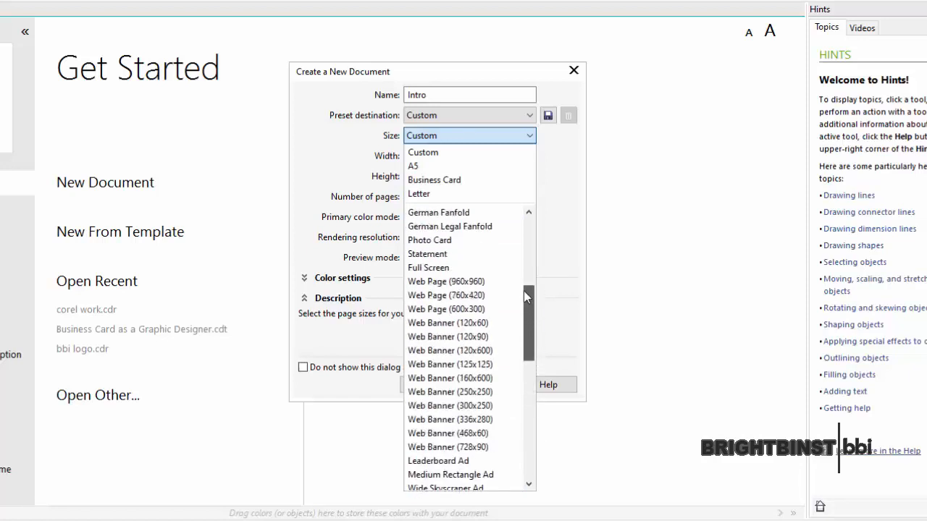
scroll("up", 3)
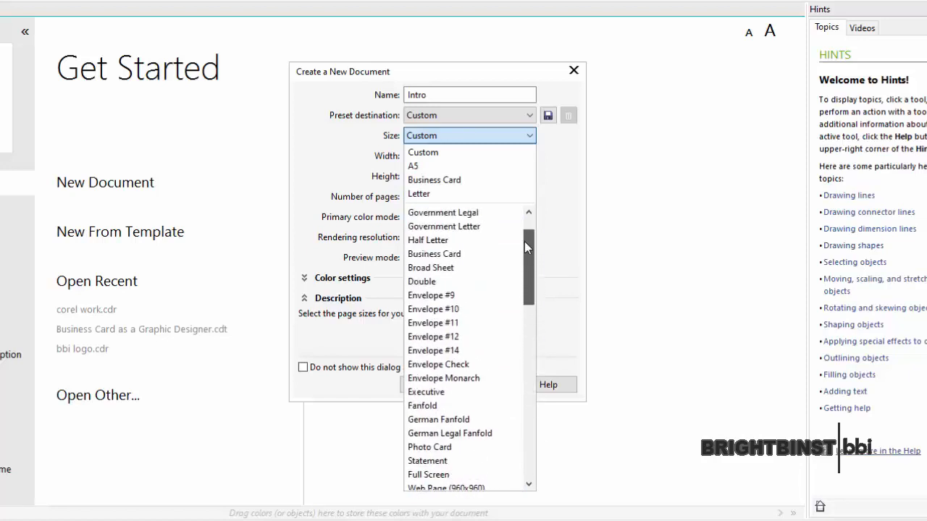
scroll("up", 3)
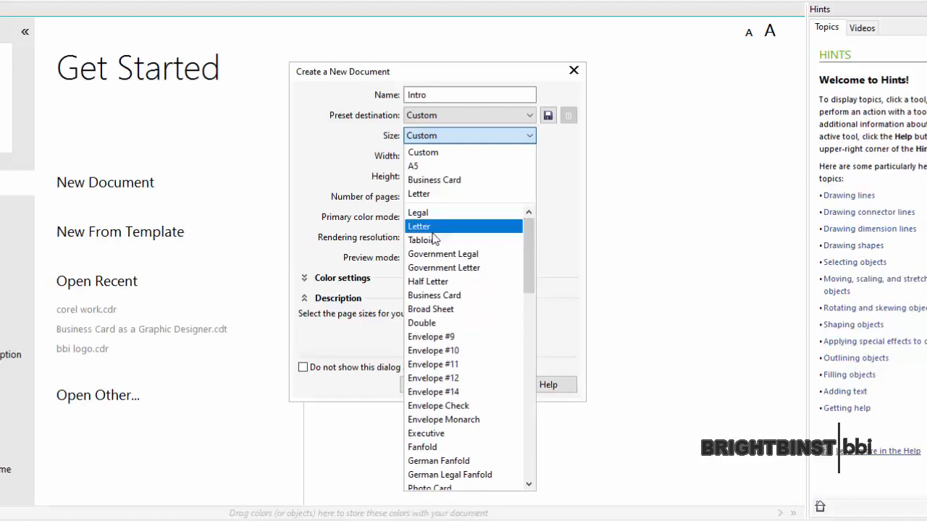
mouse_move(431, 238)
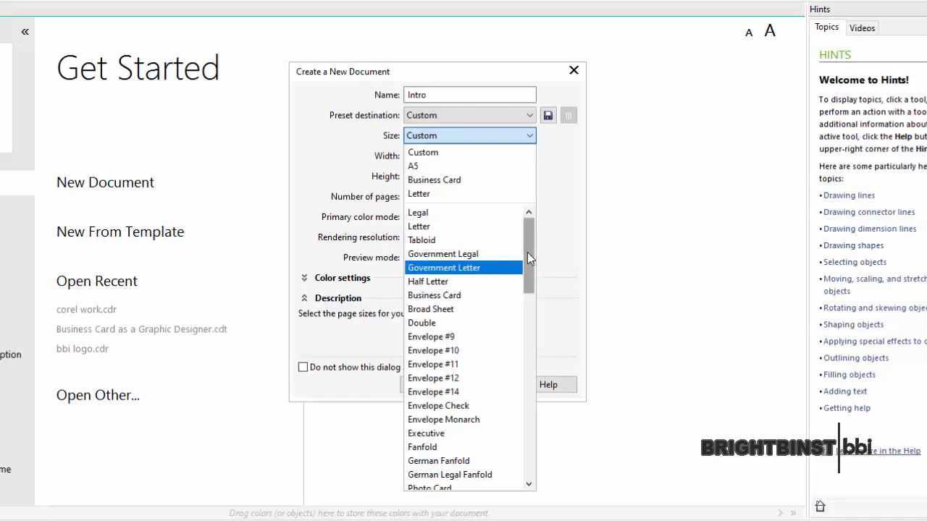
scroll("down", 3)
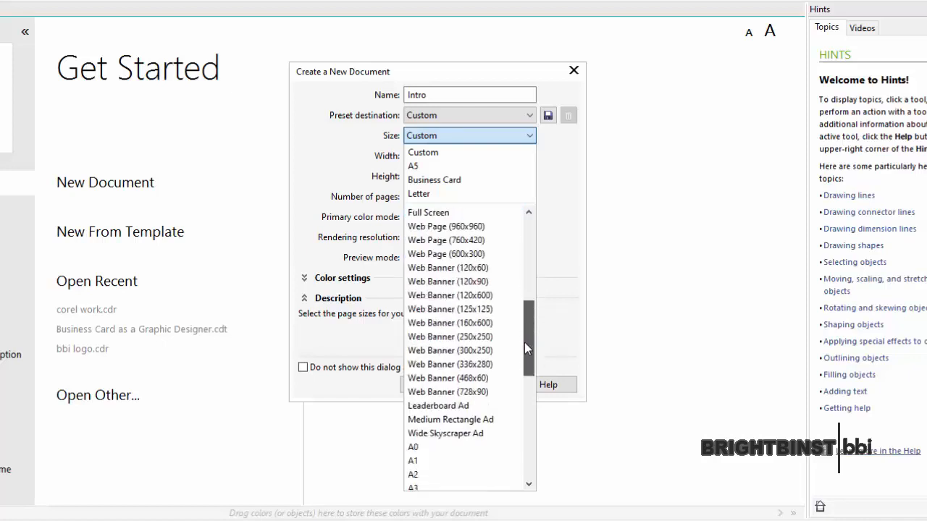
scroll("down", 3)
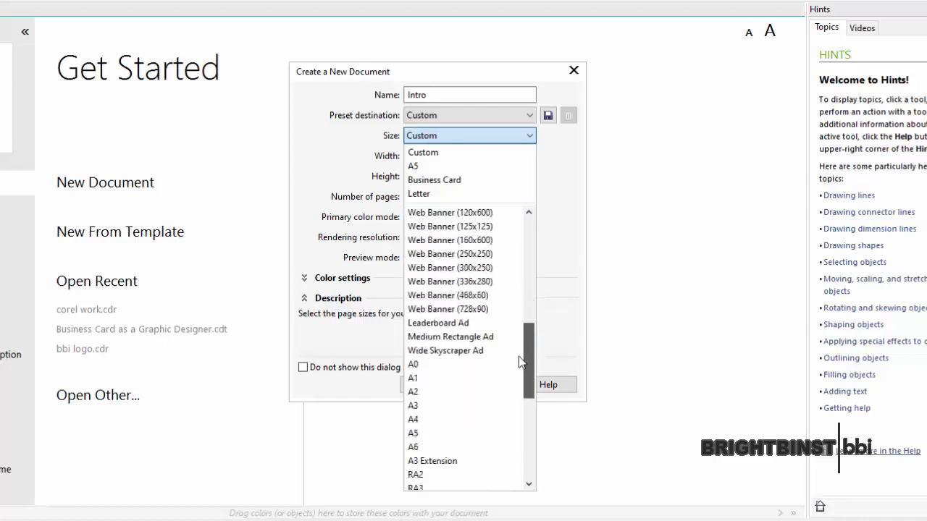
mouse_move(412, 364)
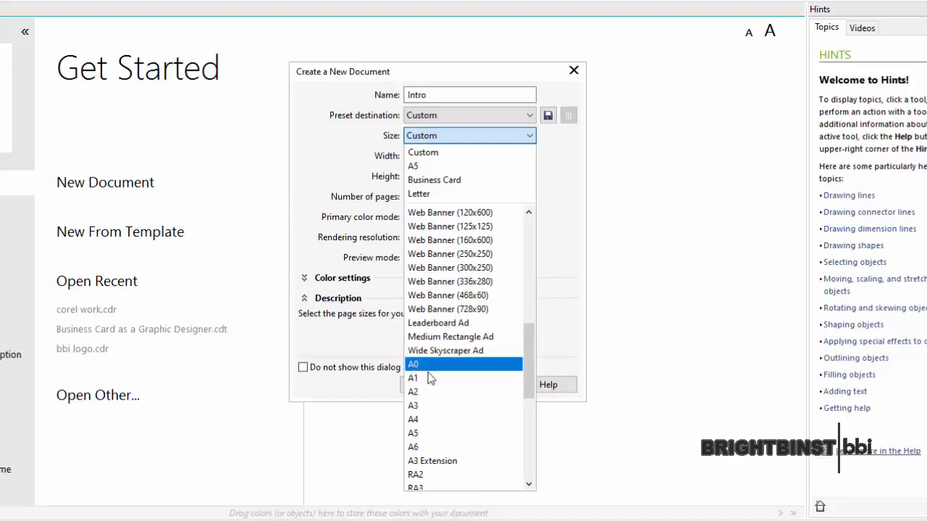
mouse_move(413, 377)
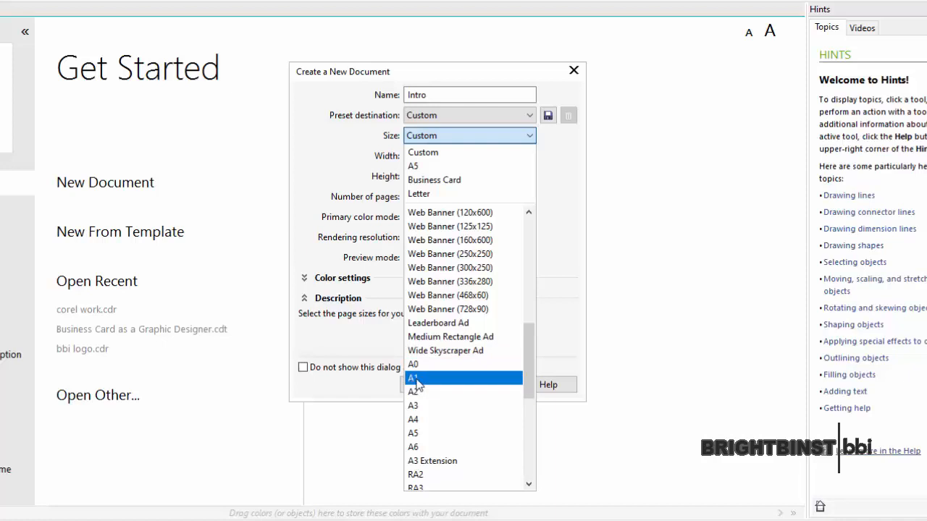
mouse_move(412, 406)
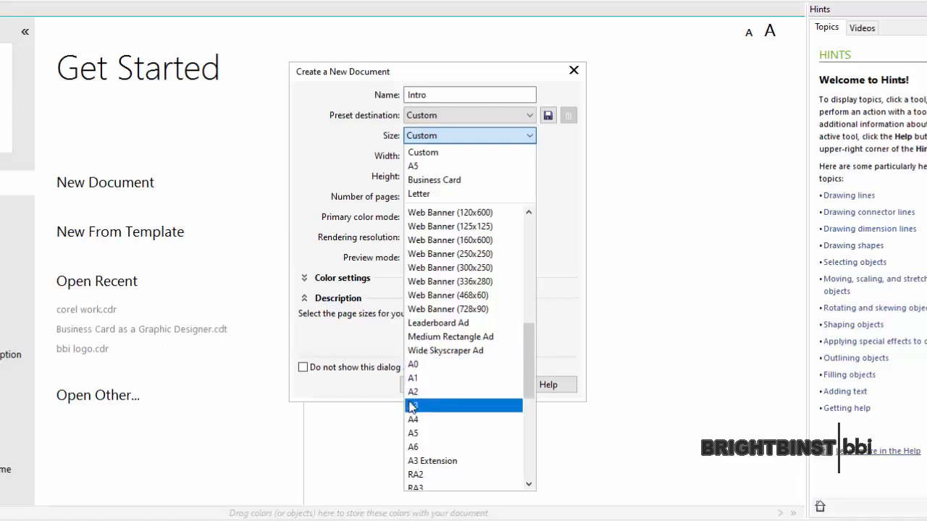
mouse_move(412, 420)
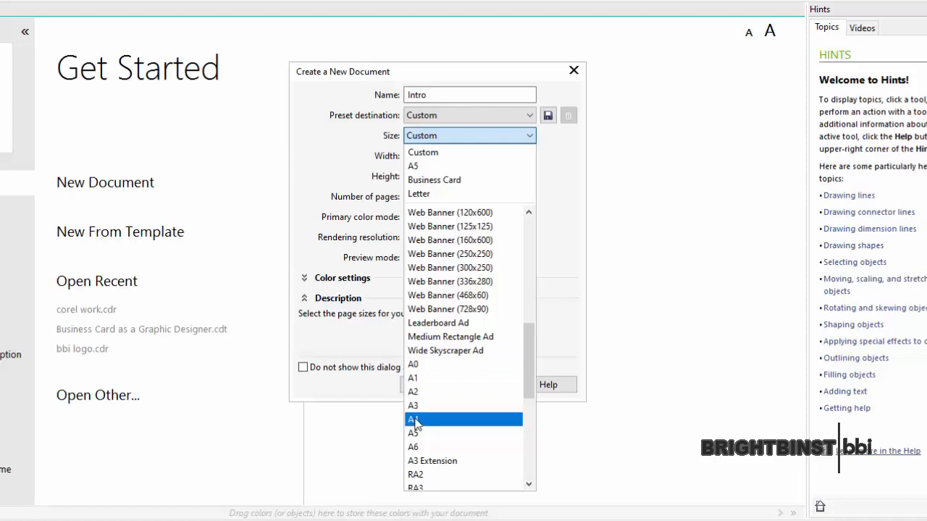
- Choose A4 as the page size and confirm creating the 'Intro' document
left_click(413, 420)
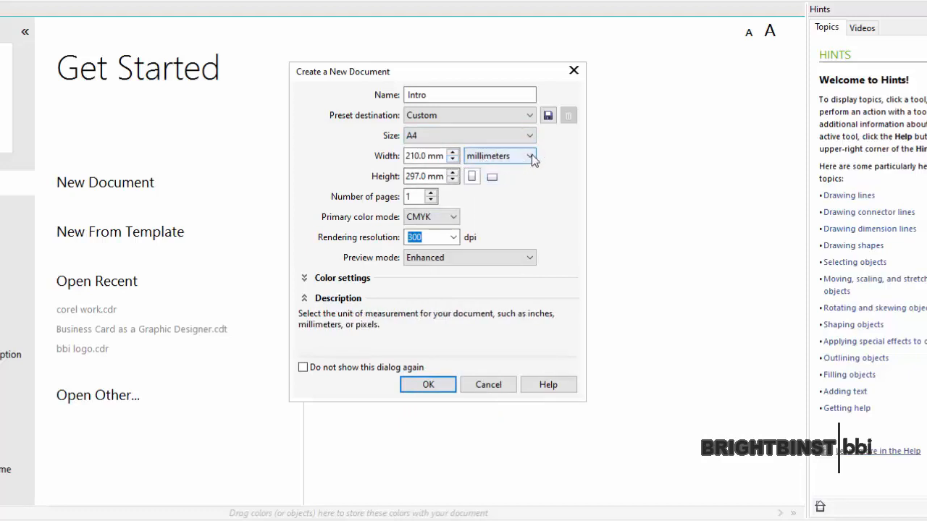
mouse_move(483, 176)
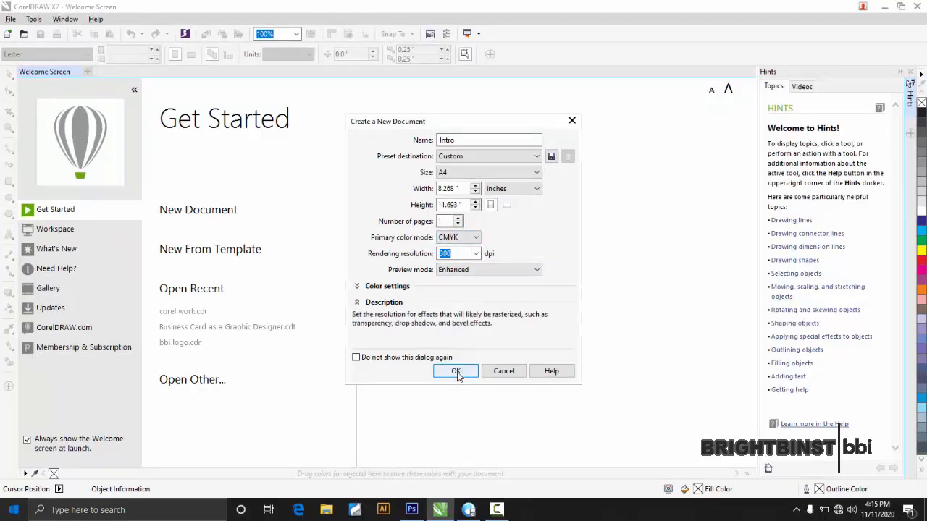
left_click(454, 371)
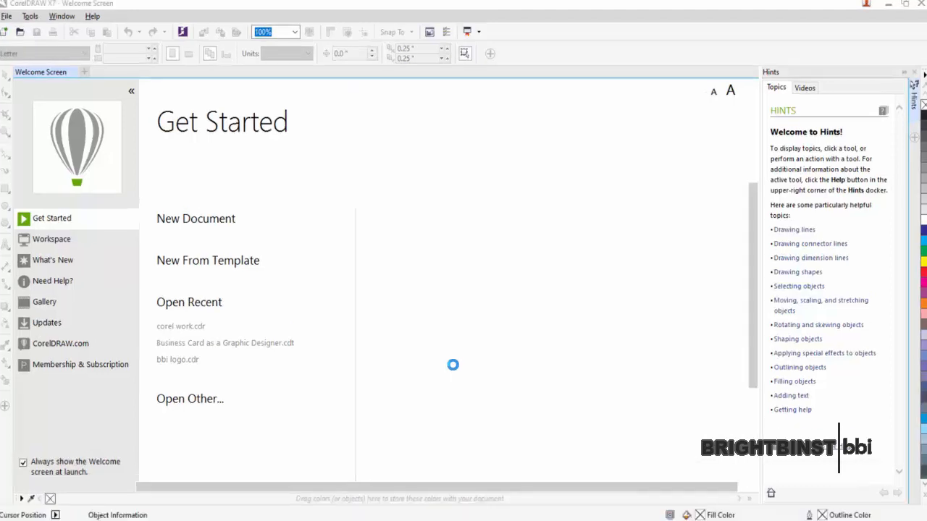
- Focus the blank A4 'Intro' page now open in the workspace
left_click(195, 219)
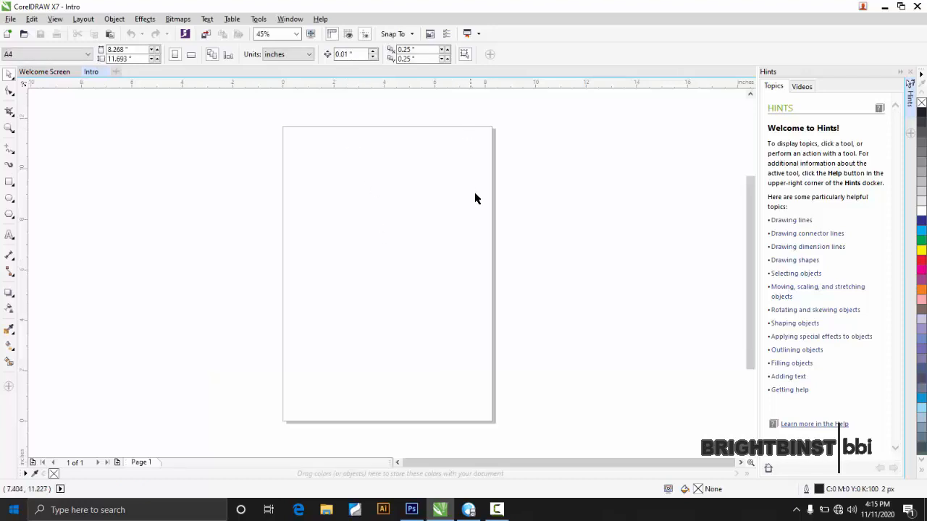
mouse_move(408, 289)
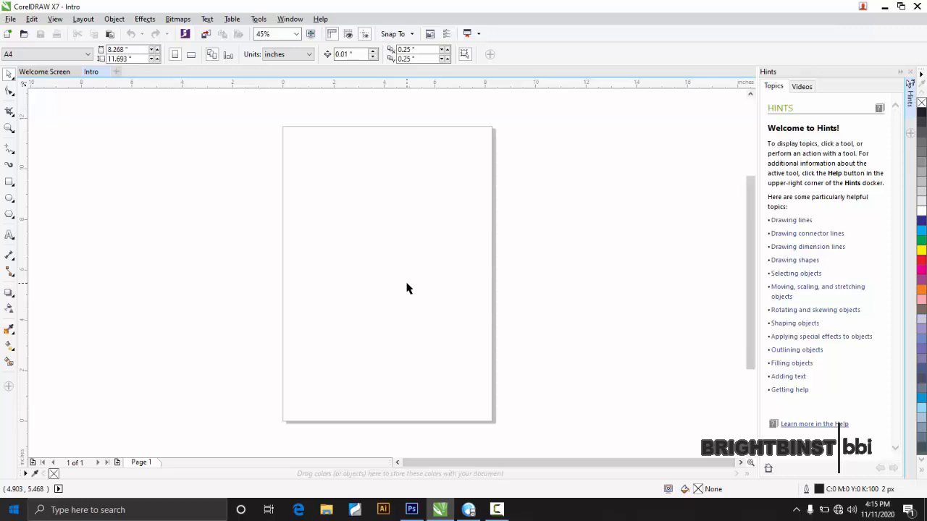
mouse_move(436, 252)
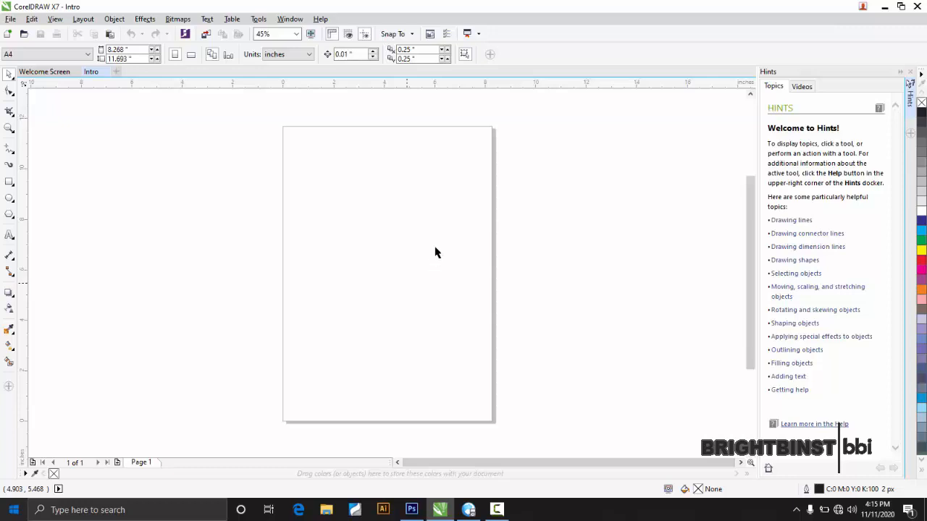
mouse_move(750, 327)
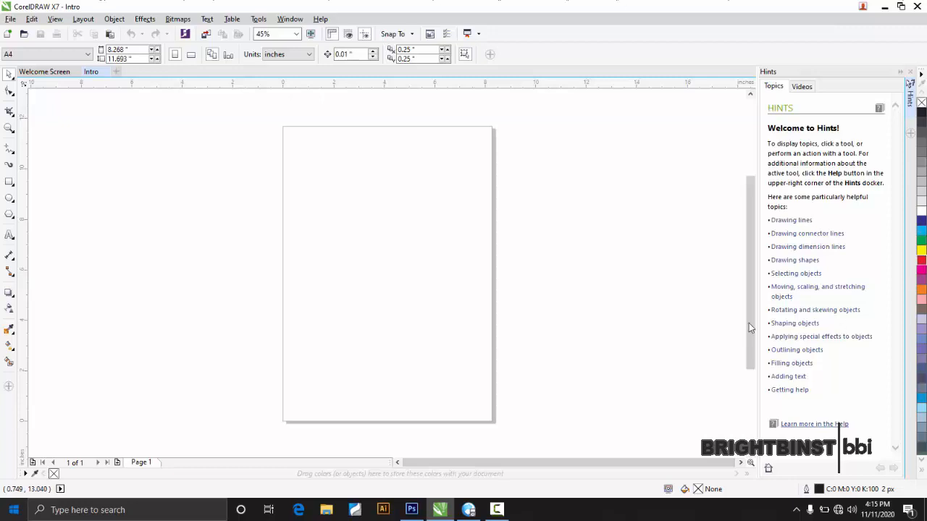
mouse_move(3, 370)
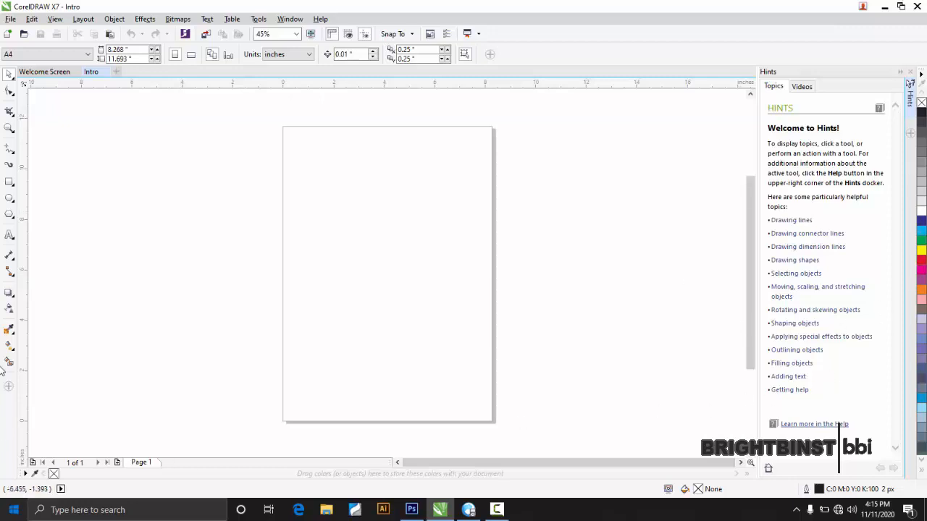
mouse_move(761, 136)
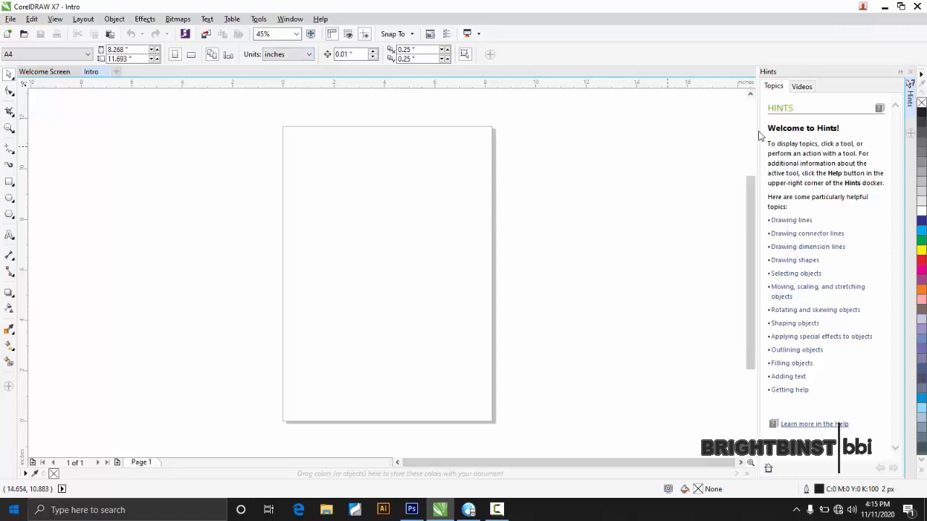
mouse_move(403, 194)
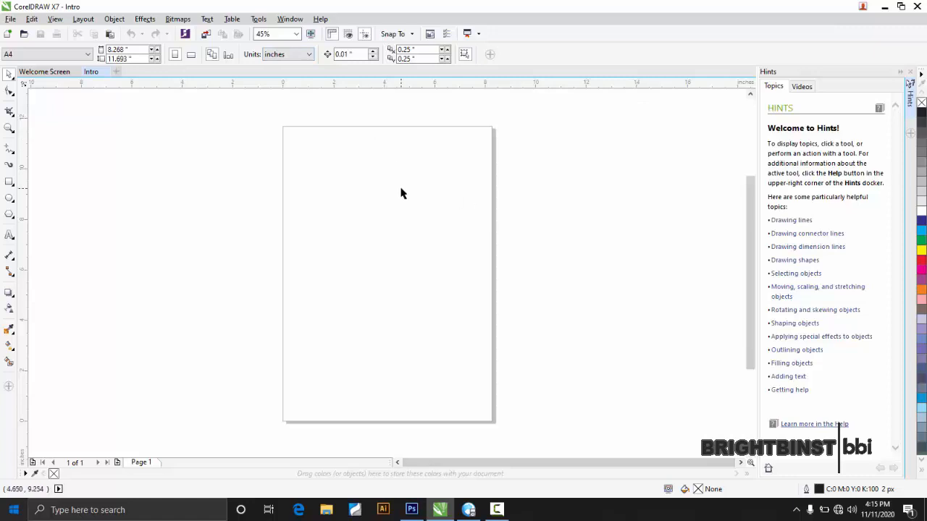
mouse_move(432, 278)
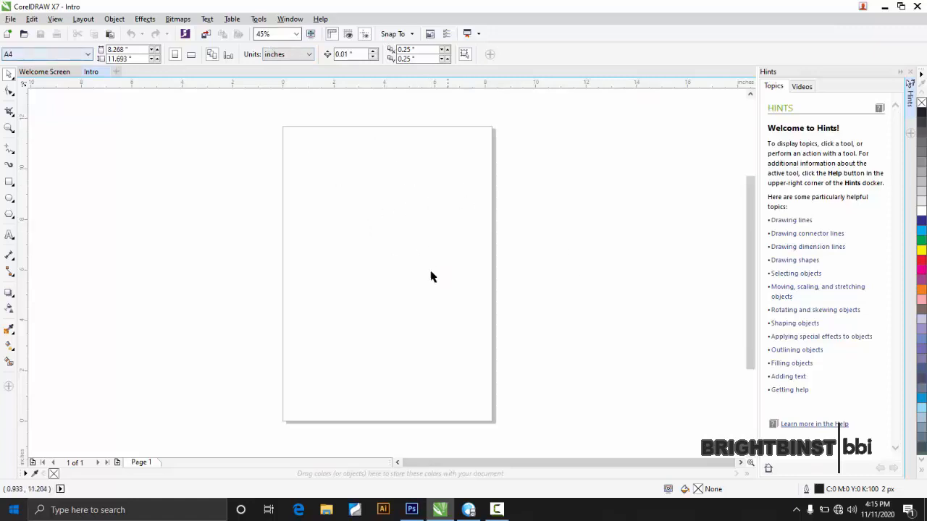
mouse_move(438, 226)
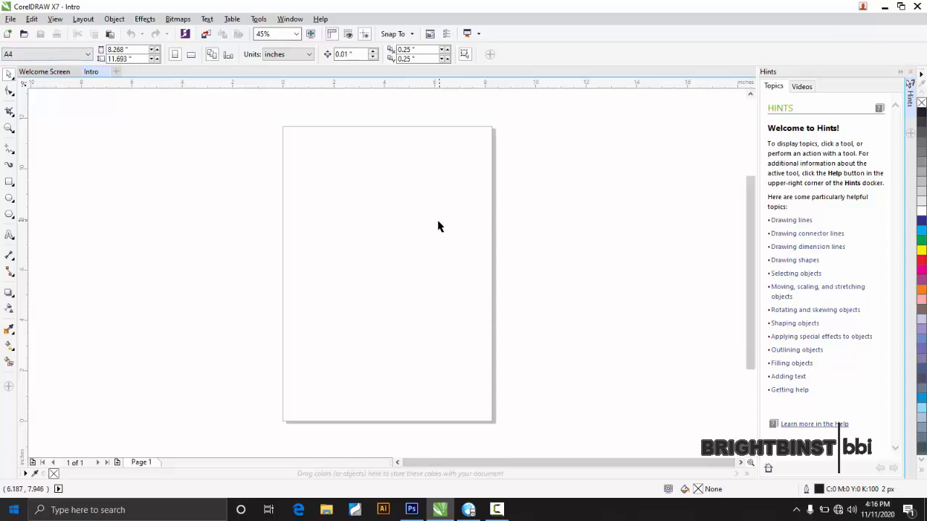
mouse_move(316, 258)
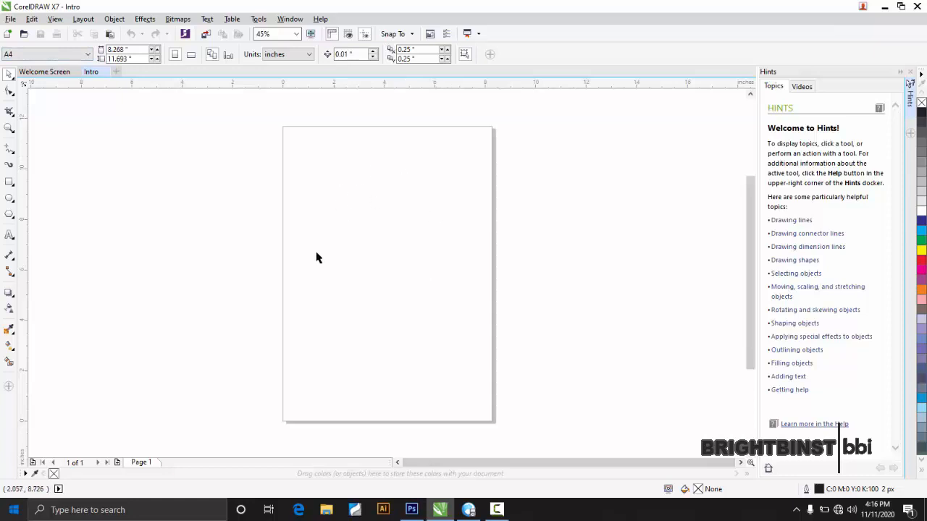
mouse_move(397, 235)
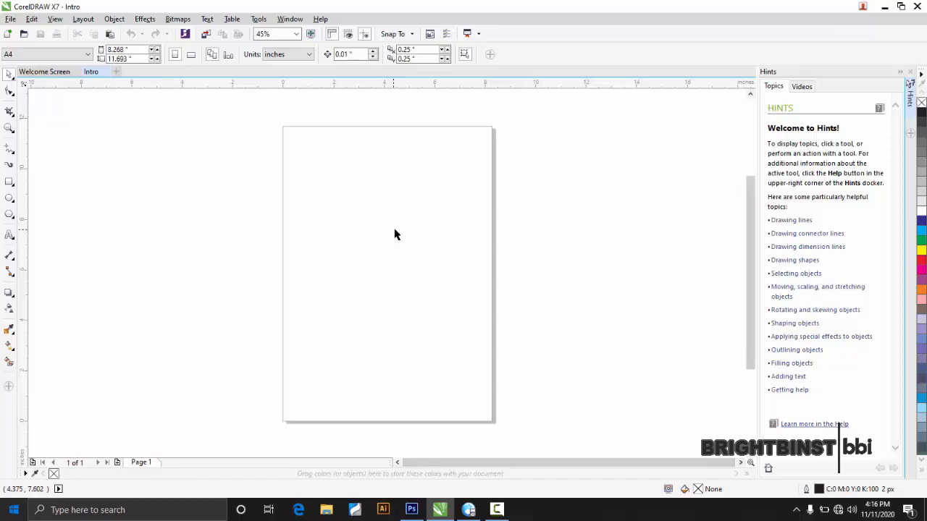
mouse_move(548, 23)
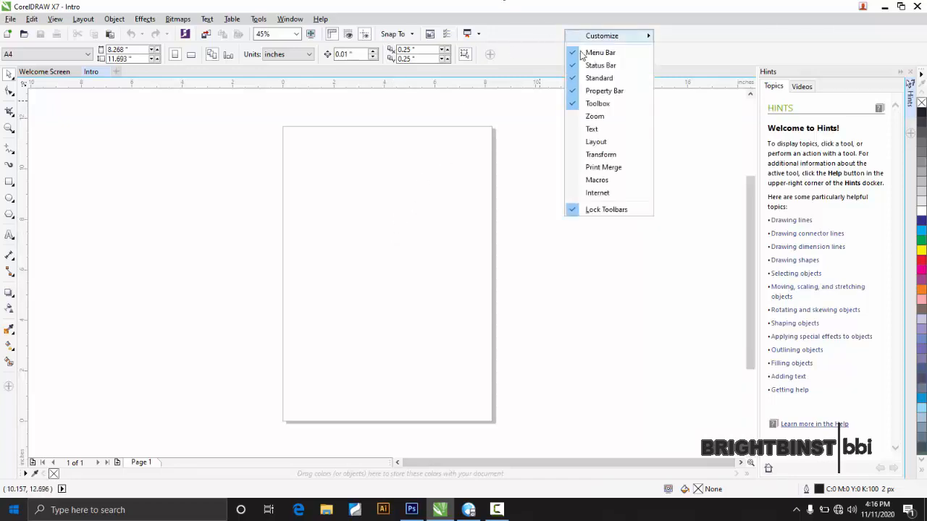
mouse_move(600, 78)
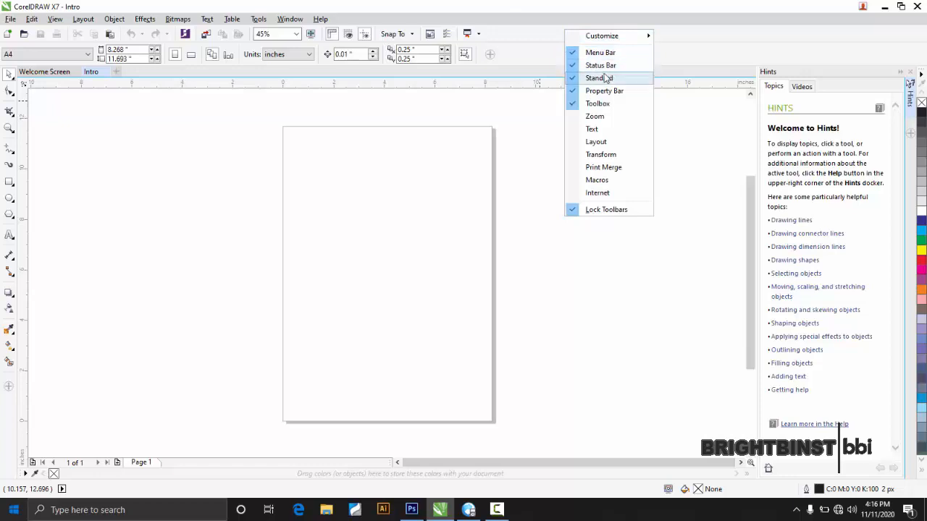
mouse_move(600, 65)
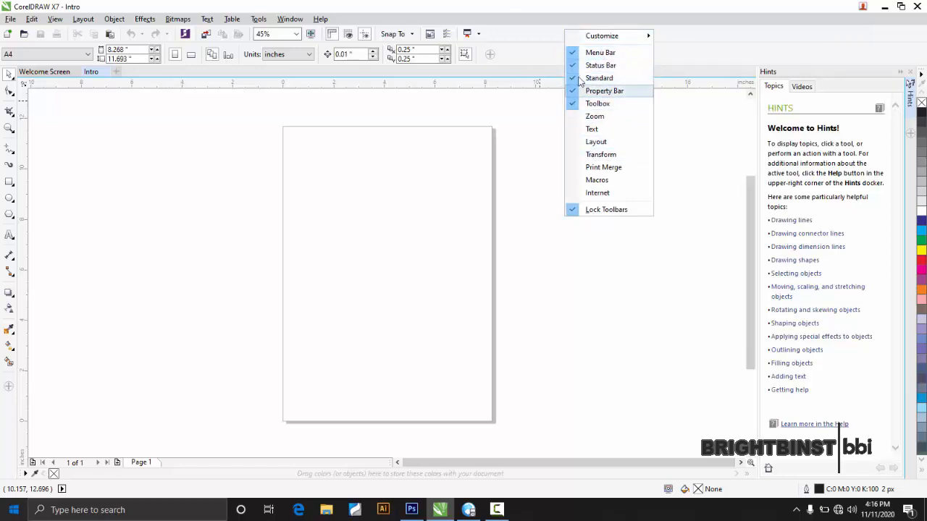
mouse_move(527, 156)
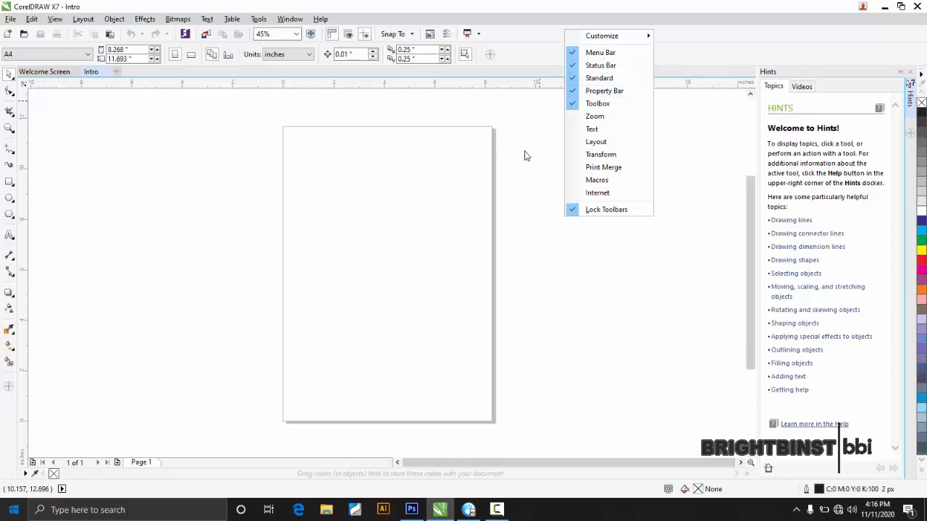
left_click(527, 150)
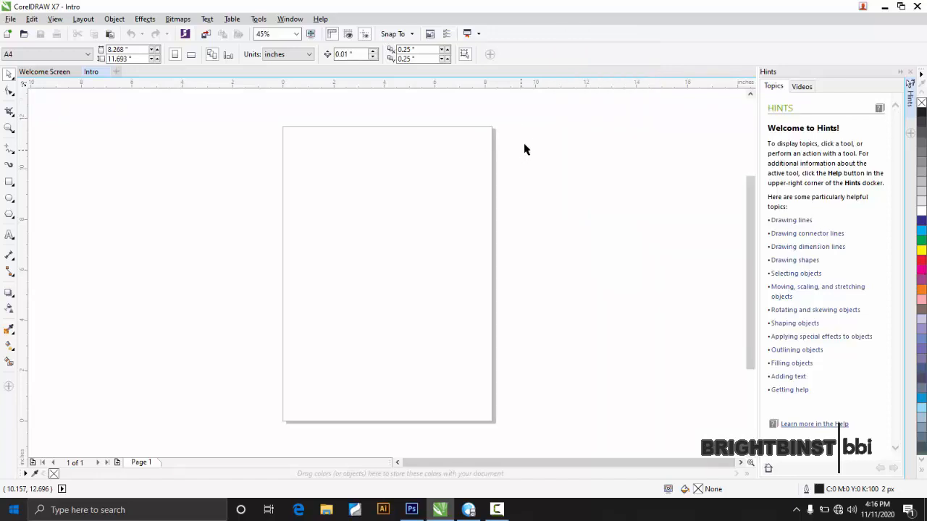
mouse_move(529, 131)
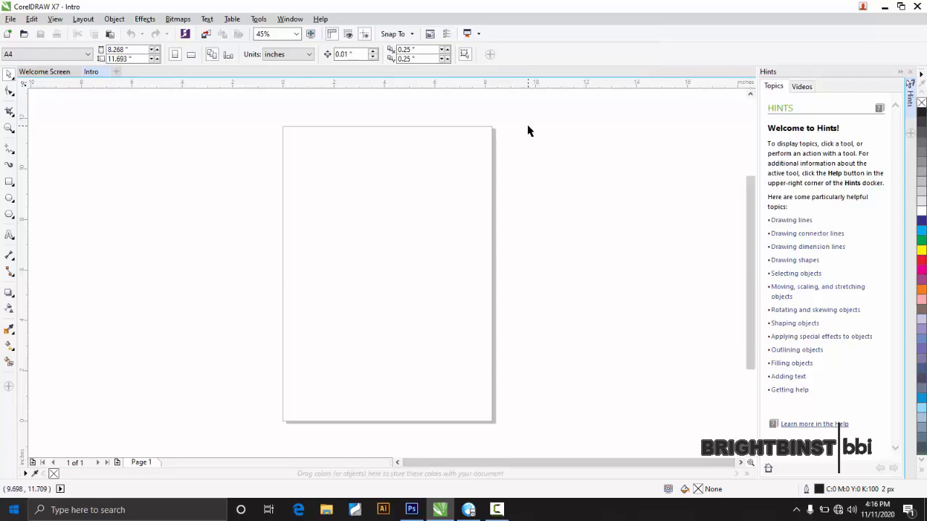